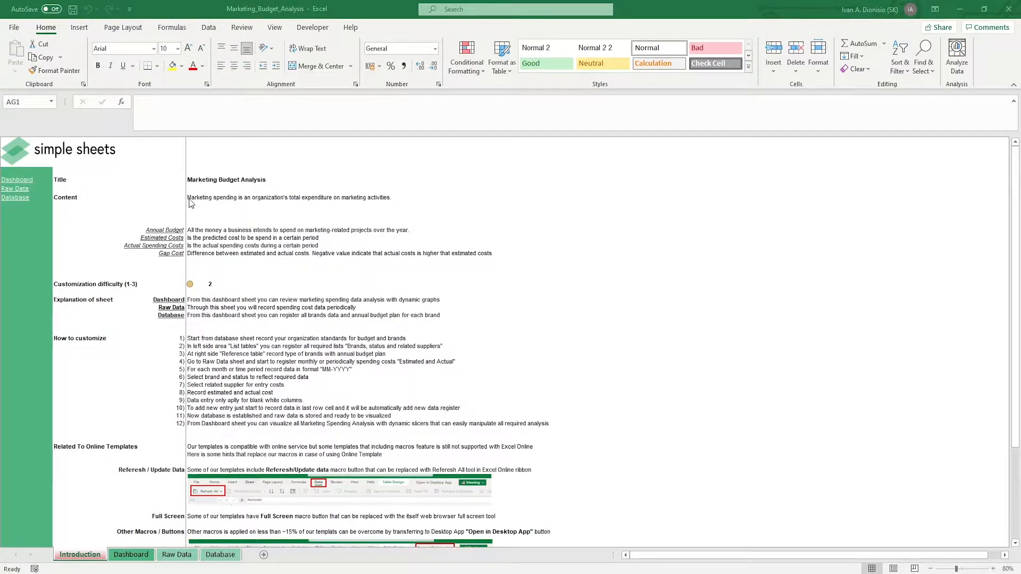
Review the content description, difficulty and twelve customization steps, then scroll to the copyright notes.
{"action": "left_click", "coordinate": [198, 196]}
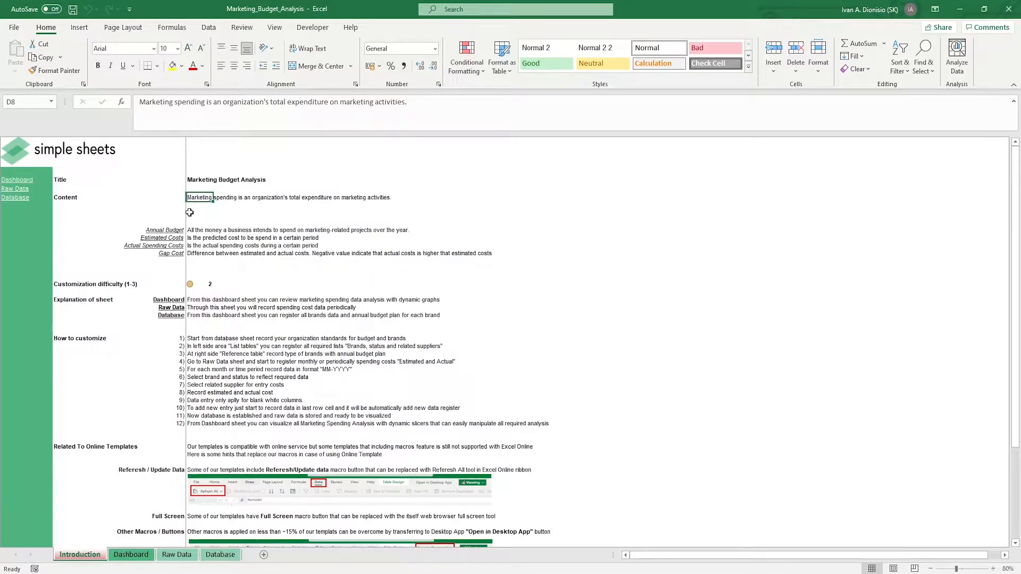
{"action": "mouse_move", "coordinate": [189, 213]}
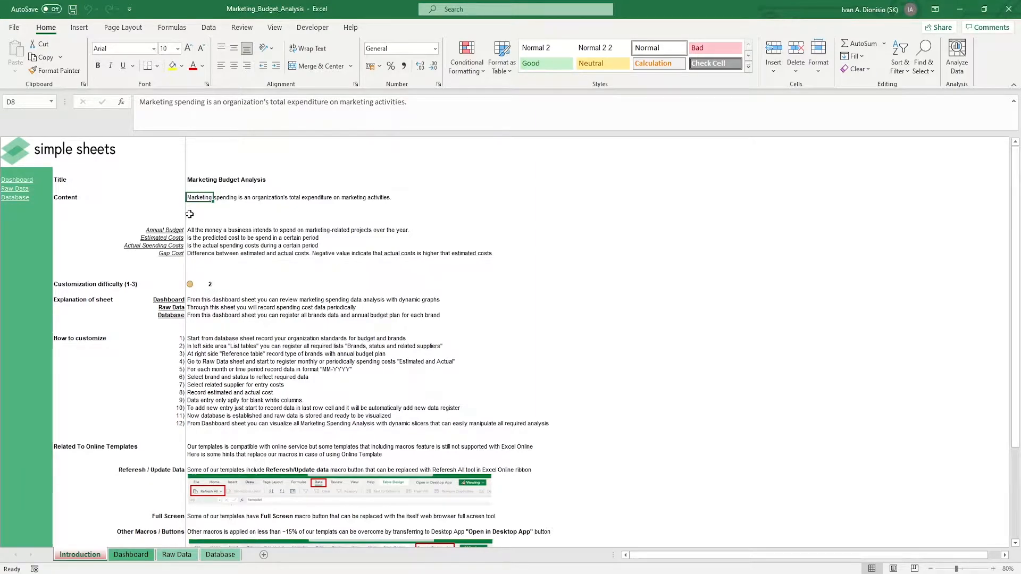
{"action": "mouse_move", "coordinate": [190, 232]}
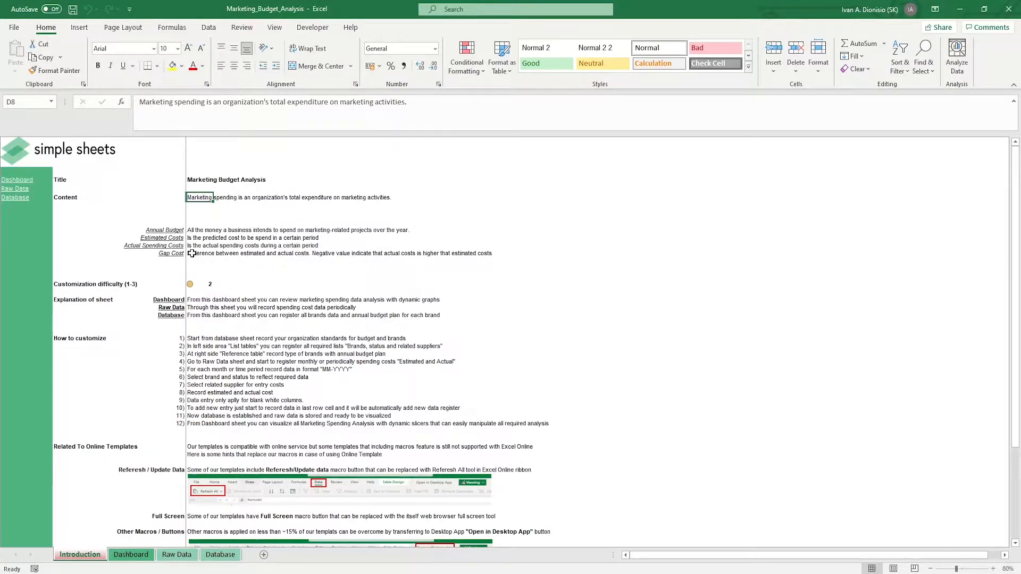
{"action": "mouse_move", "coordinate": [193, 282]}
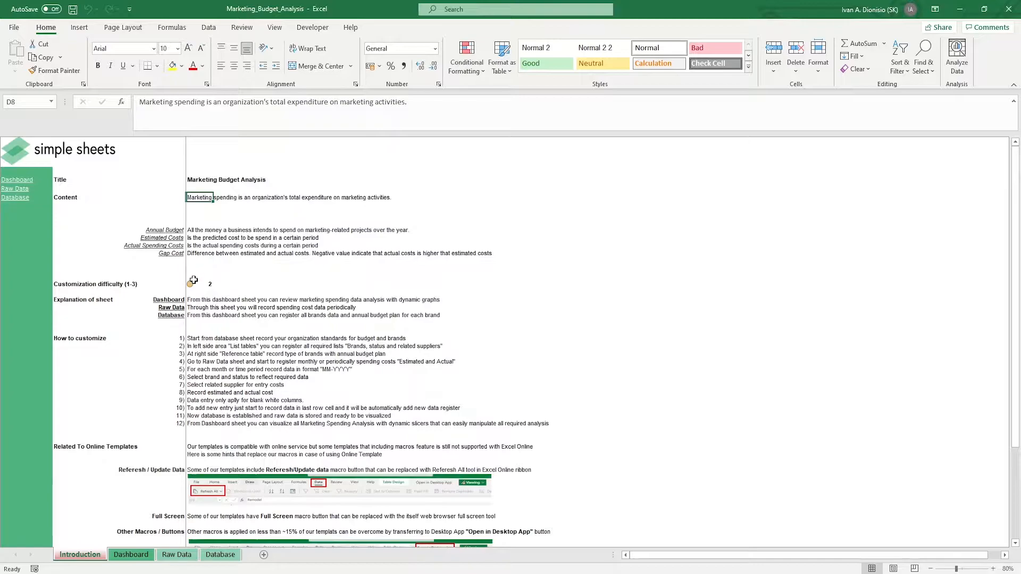
{"action": "left_click", "coordinate": [200, 284]}
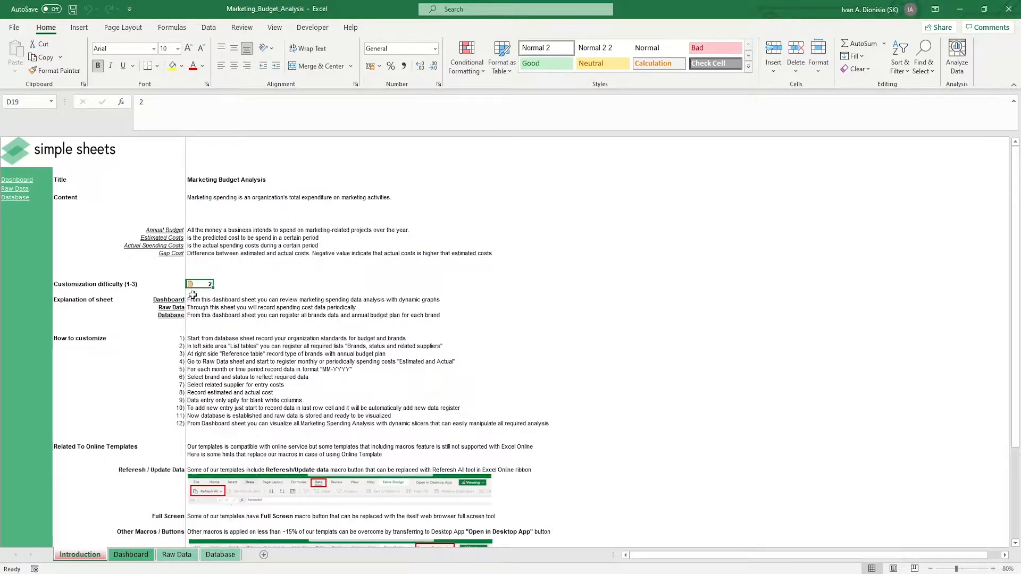
{"action": "left_click_drag", "start_coordinate": [168, 300], "coordinate": [169, 322]}
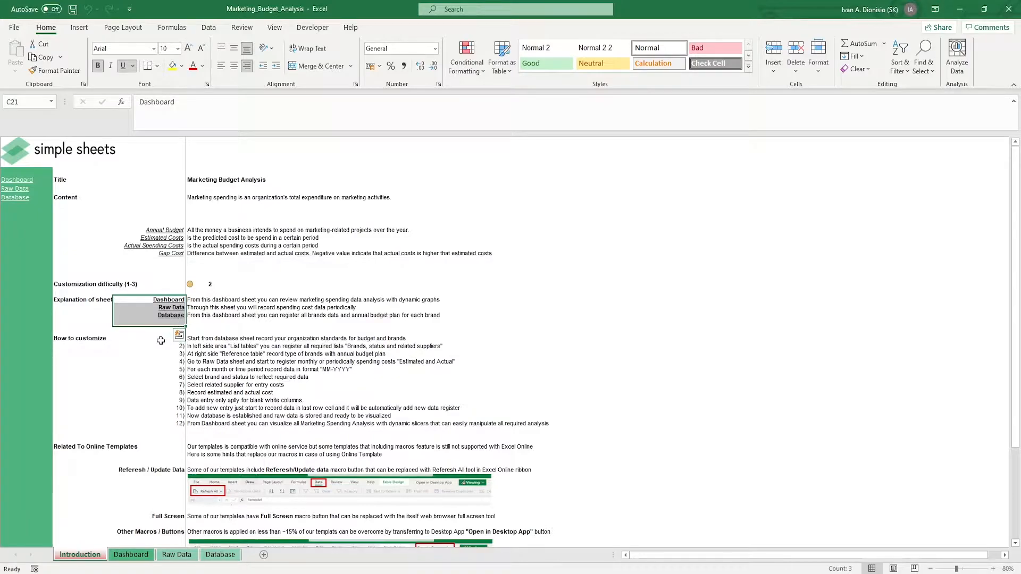
{"action": "left_click_drag", "start_coordinate": [150, 337], "coordinate": [543, 426]}
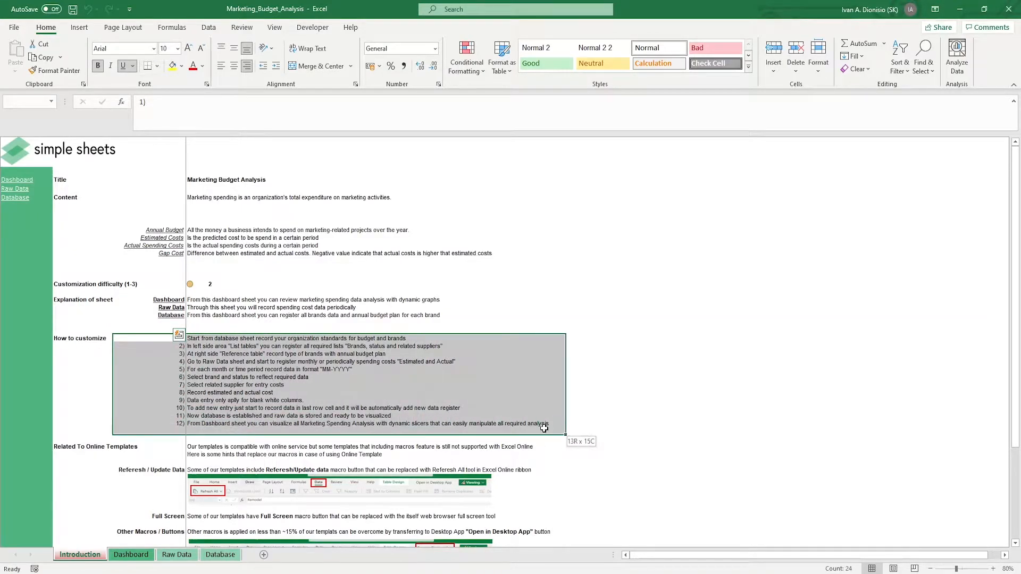
{"action": "left_click", "coordinate": [578, 399]}
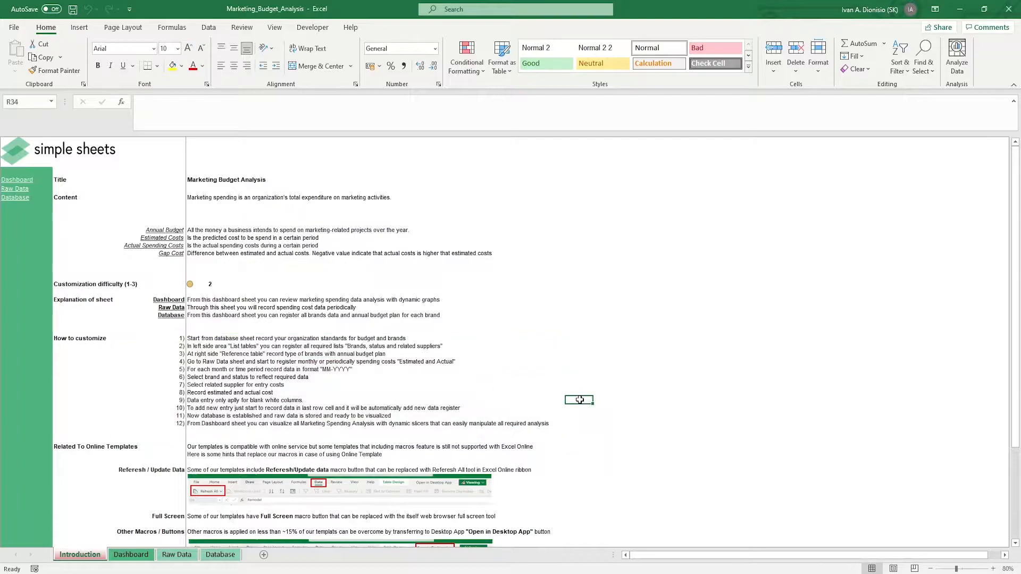
{"action": "scroll", "scroll_direction": "down", "scroll_amount": 3}
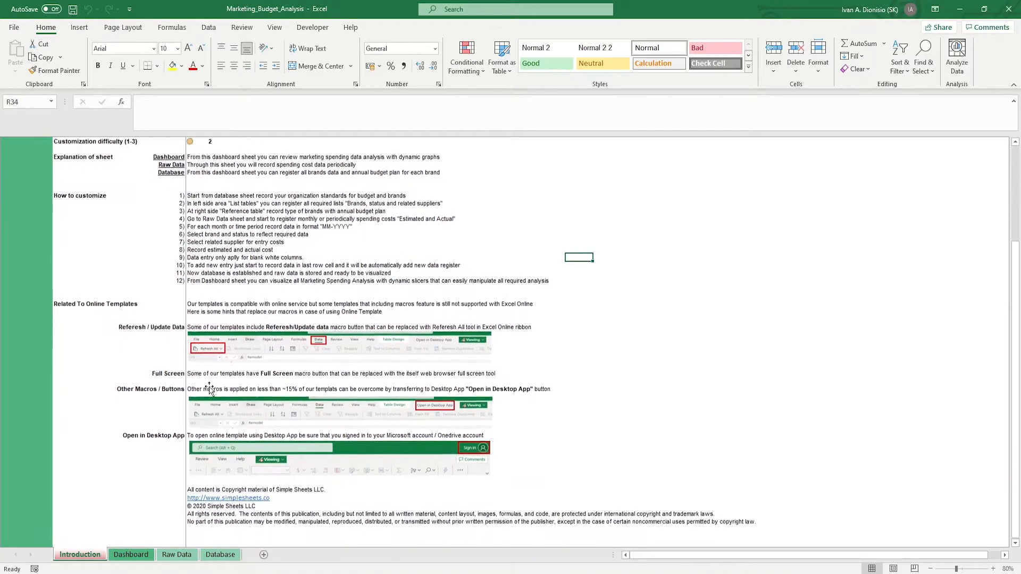
{"action": "scroll", "scroll_direction": "down", "scroll_amount": 3}
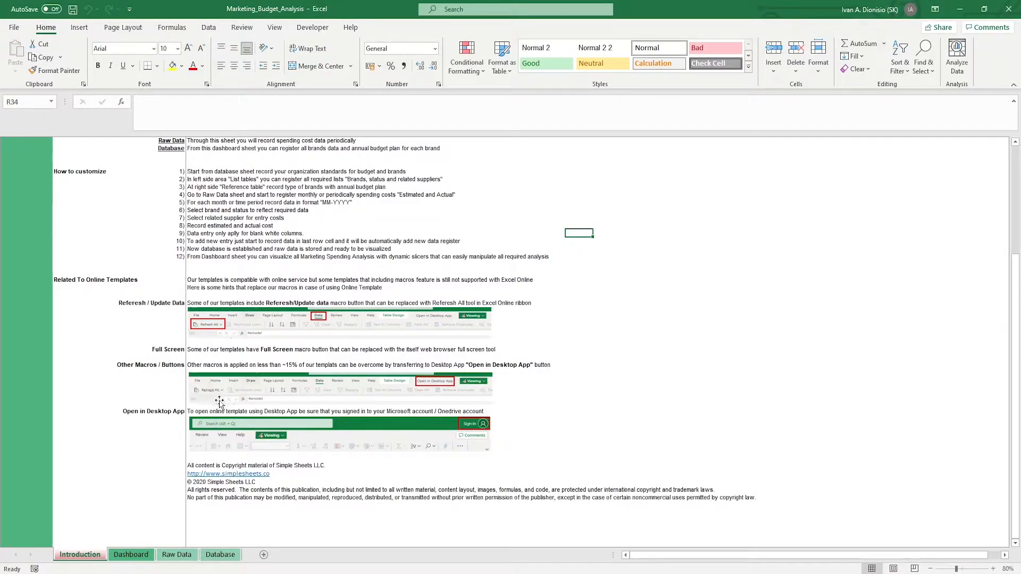
Switch to the Database sheet and inspect the Brand, Status and Suppliers list headers.
{"action": "left_click", "coordinate": [221, 554]}
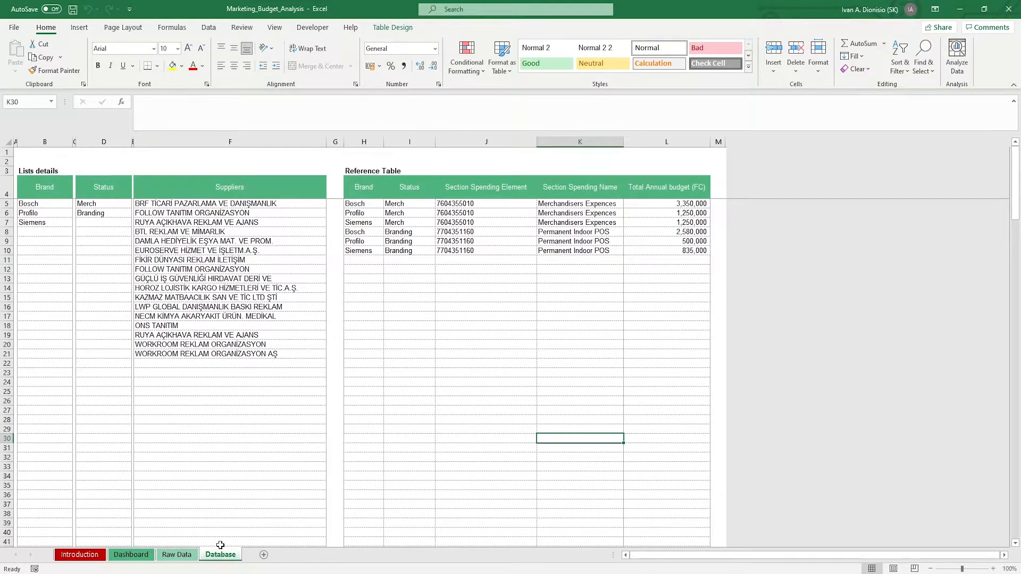
{"action": "mouse_move", "coordinate": [218, 536]}
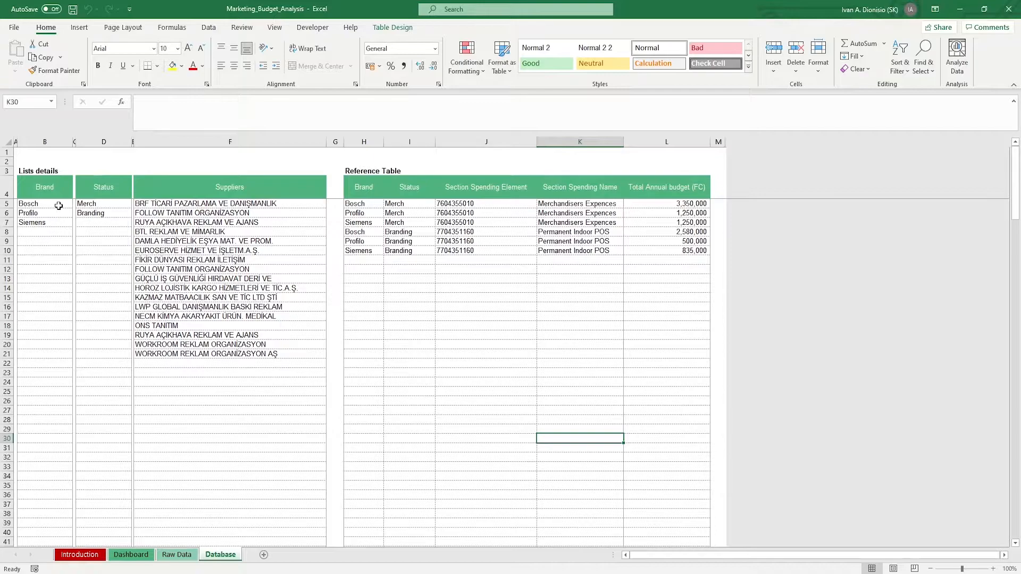
{"action": "left_click", "coordinate": [44, 187]}
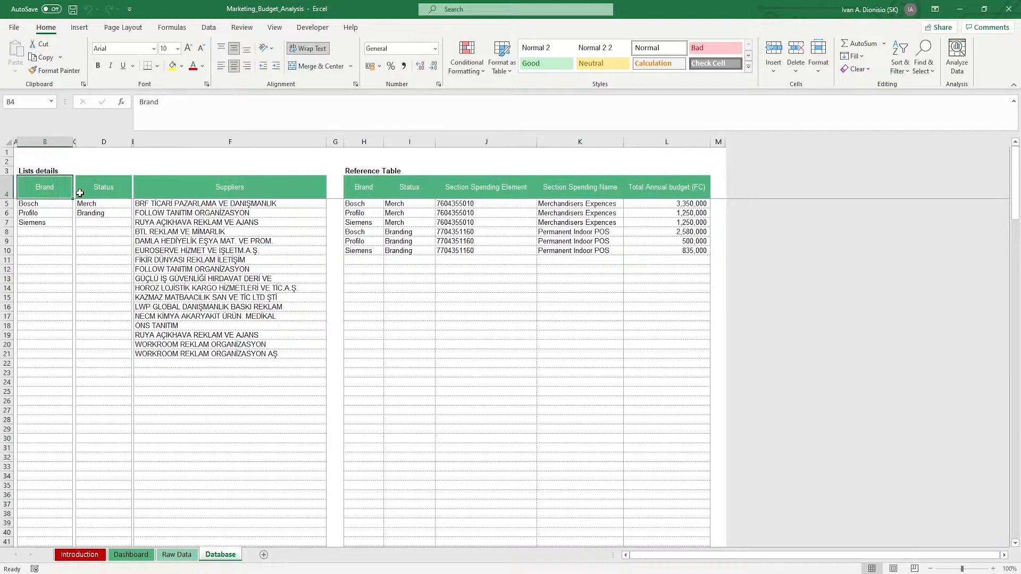
{"action": "left_click", "coordinate": [103, 187]}
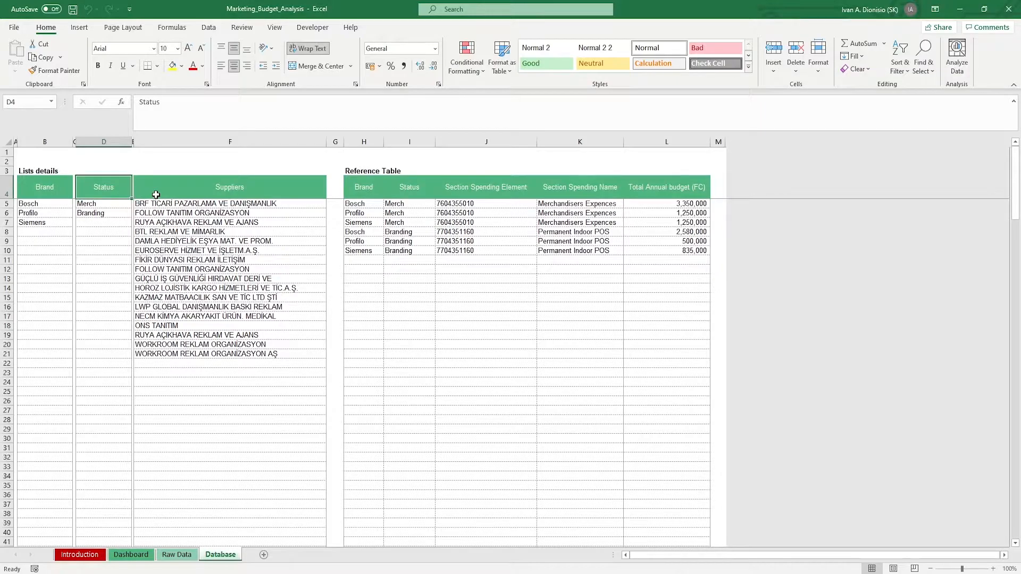
{"action": "left_click", "coordinate": [229, 187]}
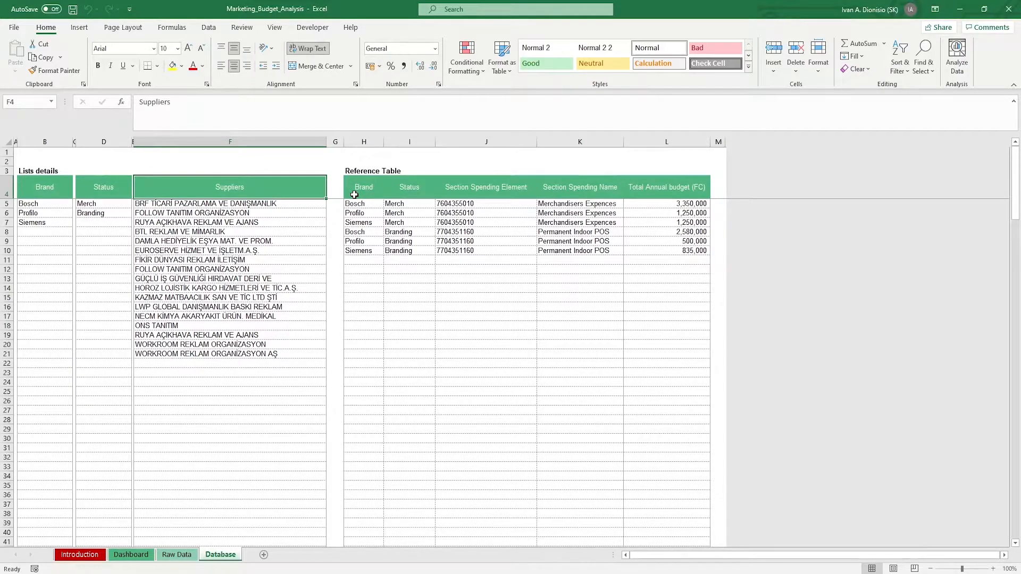
{"action": "left_click", "coordinate": [363, 186]}
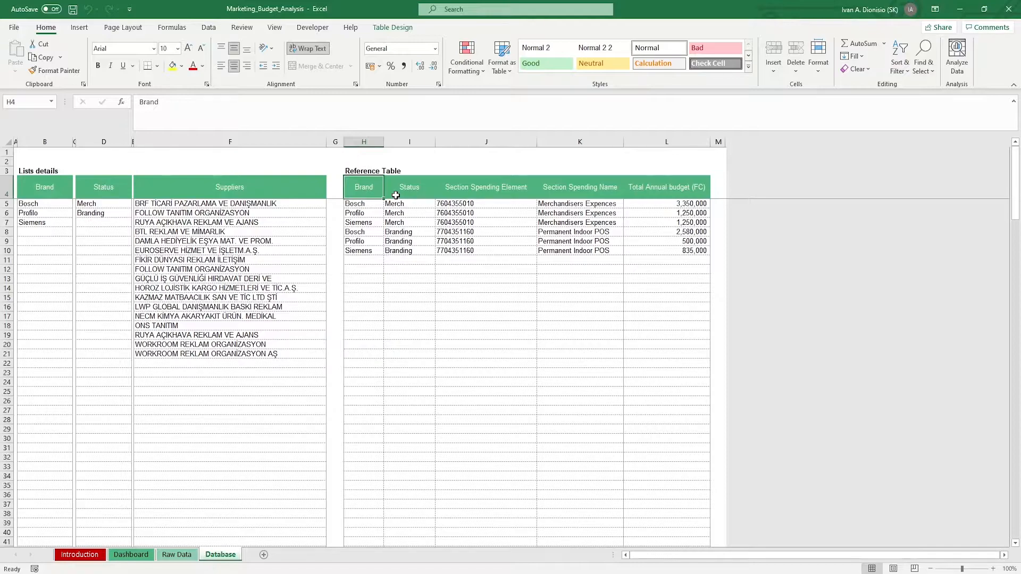
{"action": "left_click", "coordinate": [409, 187]}
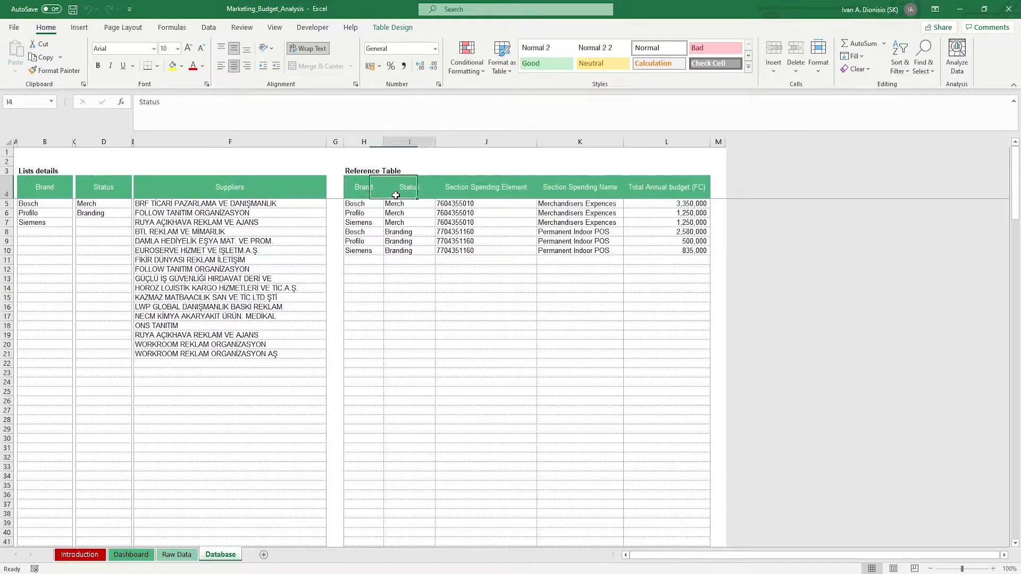
{"action": "left_click", "coordinate": [485, 186]}
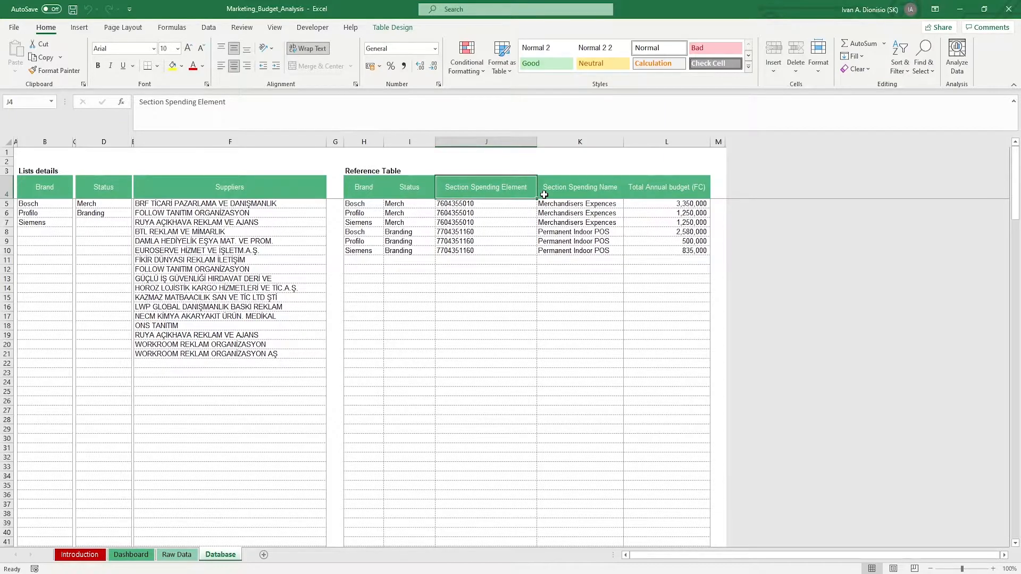
{"action": "left_click", "coordinate": [579, 187]}
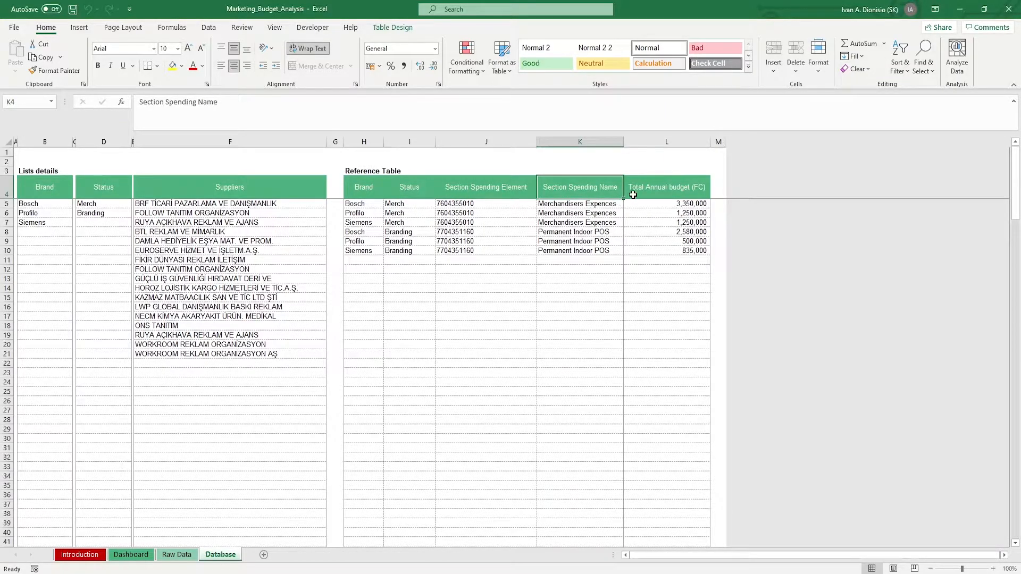
{"action": "left_click", "coordinate": [666, 187]}
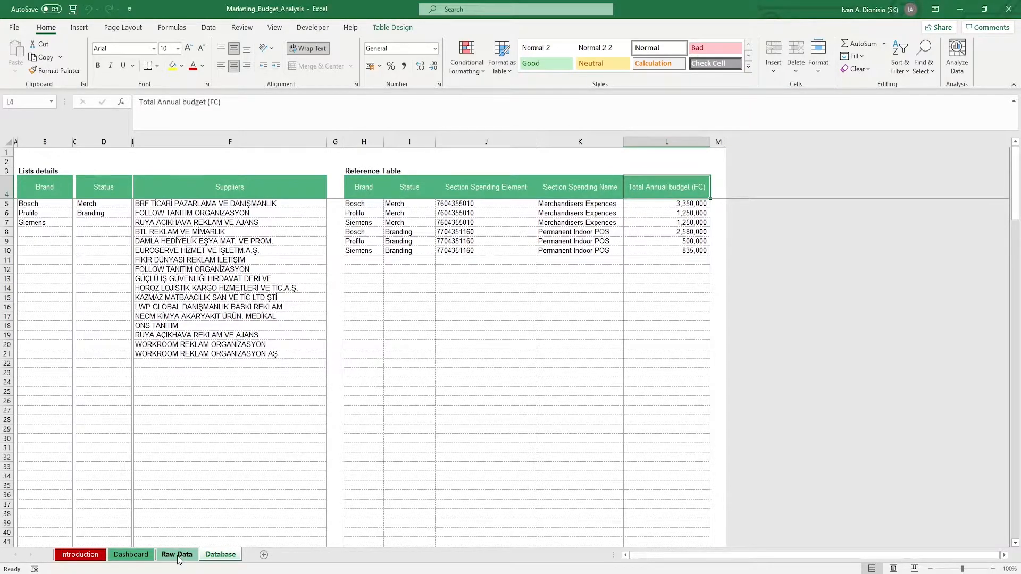
On the Raw Data sheet, inspect the date entries and Section Spending lookup formulas.
{"action": "left_click", "coordinate": [176, 554]}
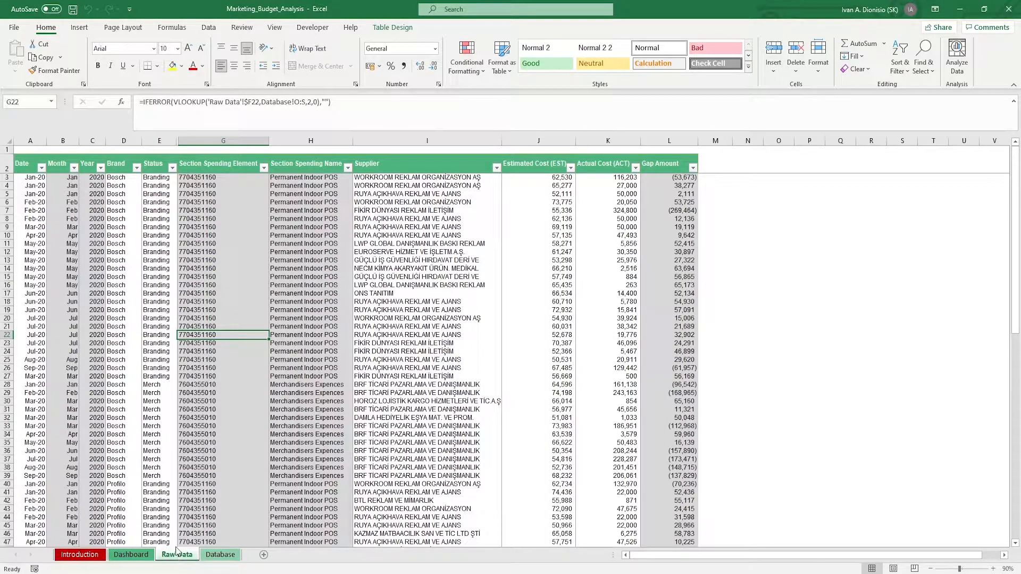
{"action": "left_click", "coordinate": [29, 177]}
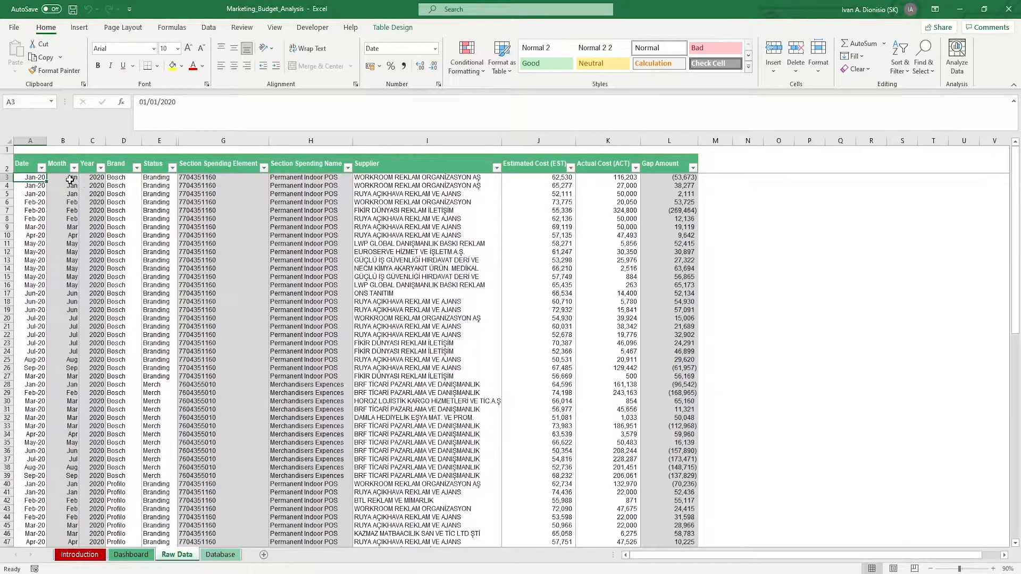
{"action": "left_click", "coordinate": [63, 177]}
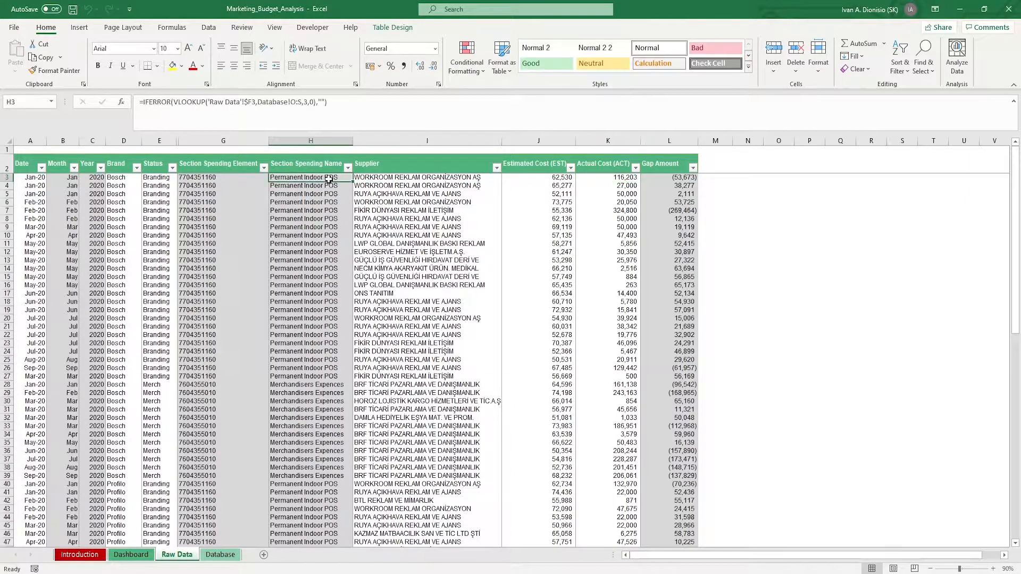
{"action": "left_click", "coordinate": [668, 177]}
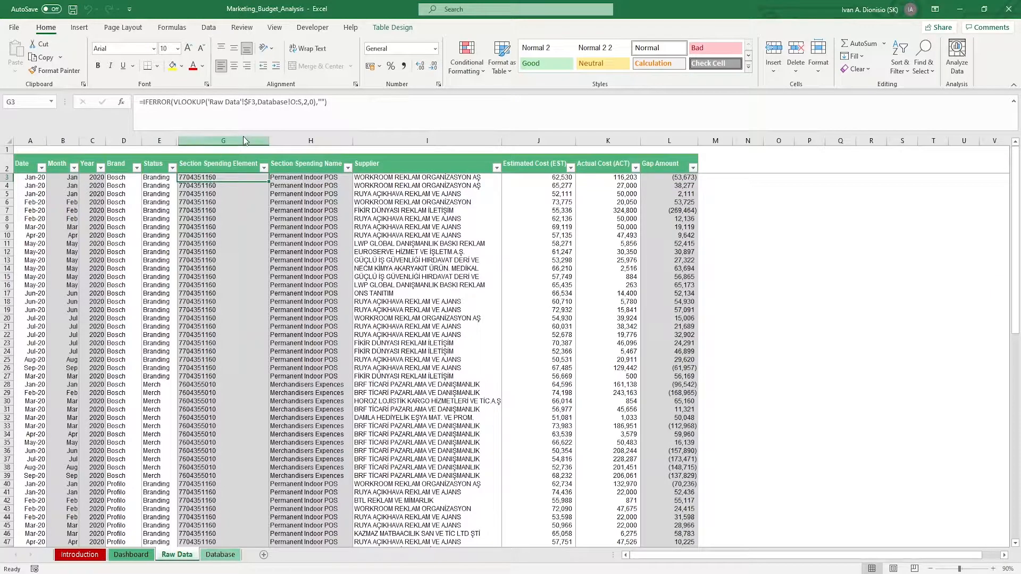
{"action": "left_click", "coordinate": [426, 186]}
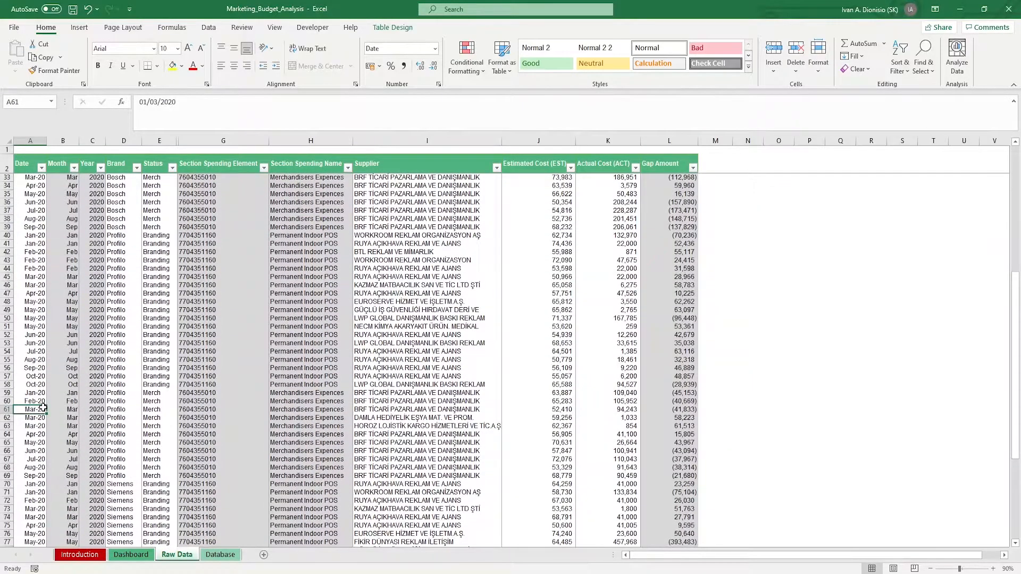
{"action": "scroll", "scroll_direction": "down", "scroll_amount": 3}
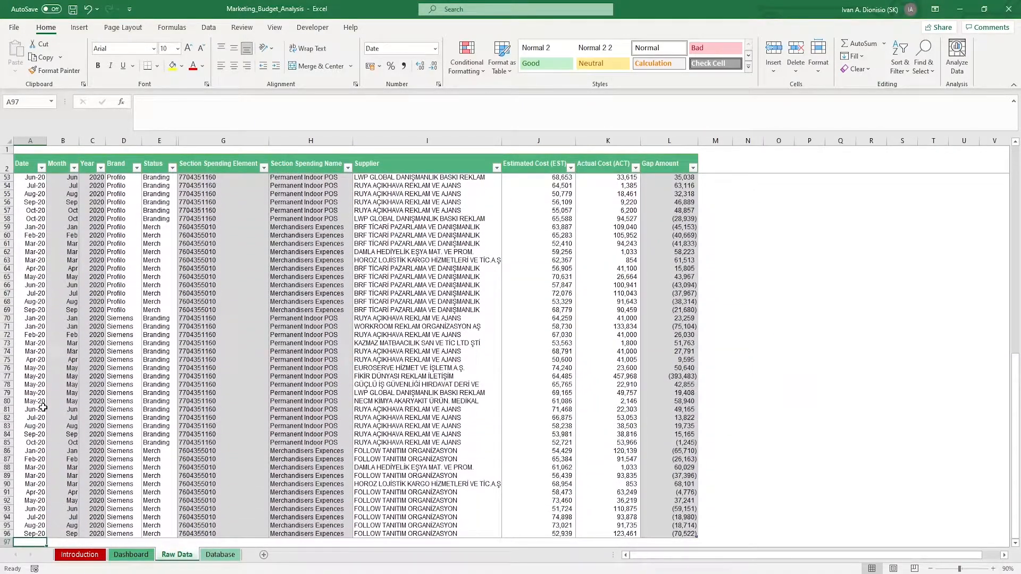
{"action": "type", "text": "5/2020"}
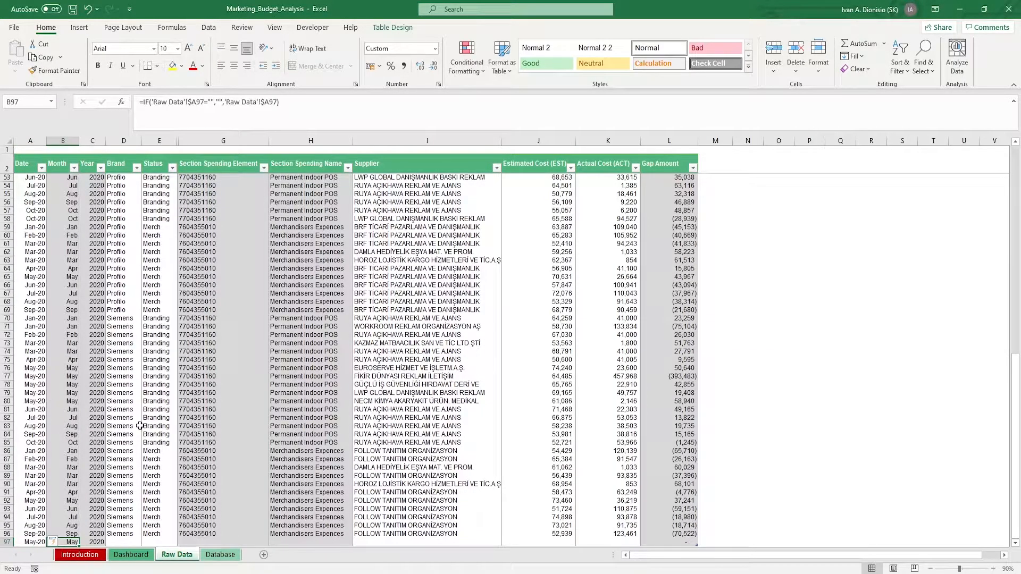
{"action": "left_click", "coordinate": [668, 542]}
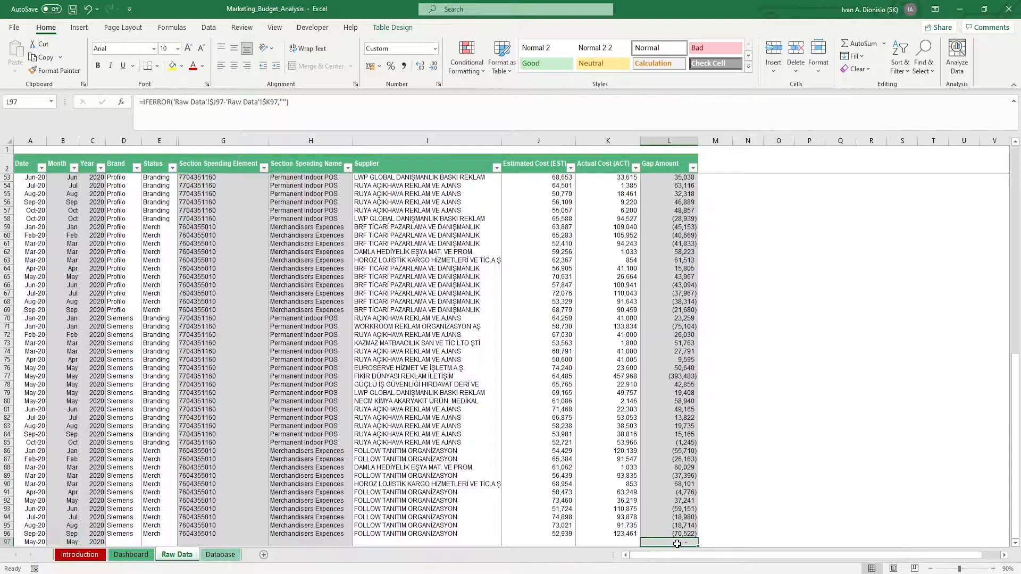
{"action": "scroll", "scroll_direction": "down", "scroll_amount": 3}
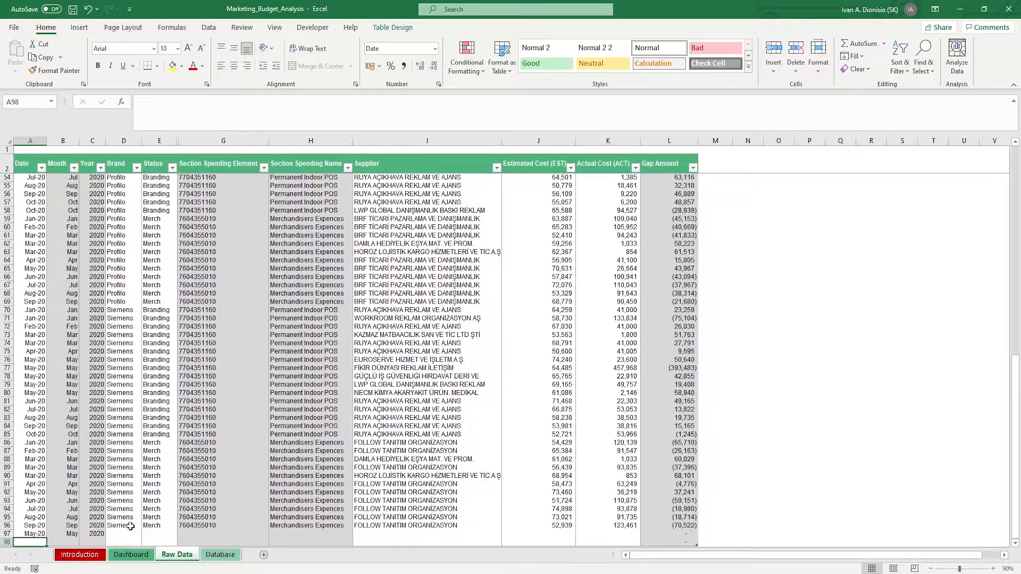
On the Dashboard, inspect the Estimated Costs, Actual Spending and Gap Costs KPI formulas.
{"action": "left_click", "coordinate": [131, 555]}
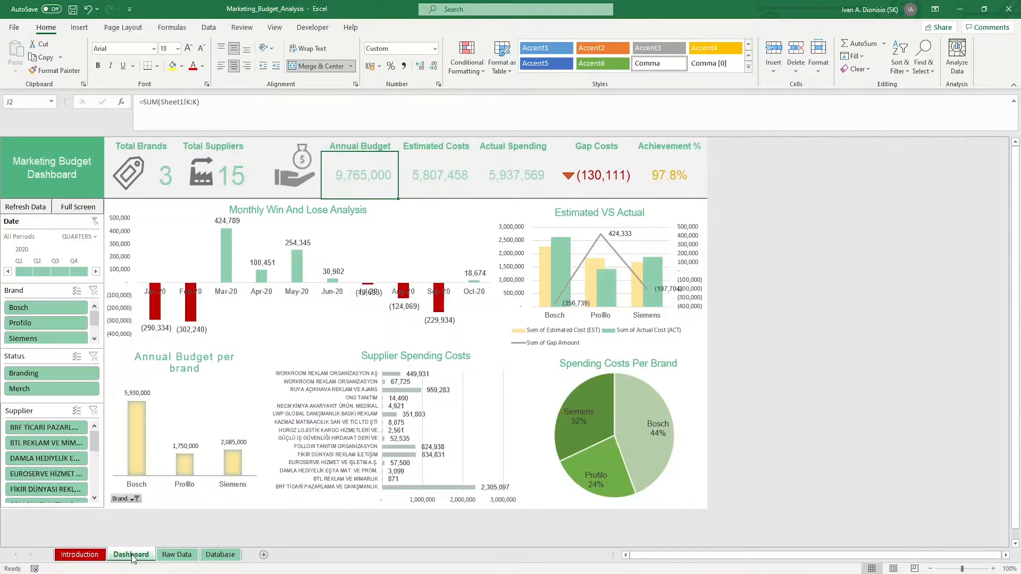
{"action": "mouse_move", "coordinate": [133, 547]}
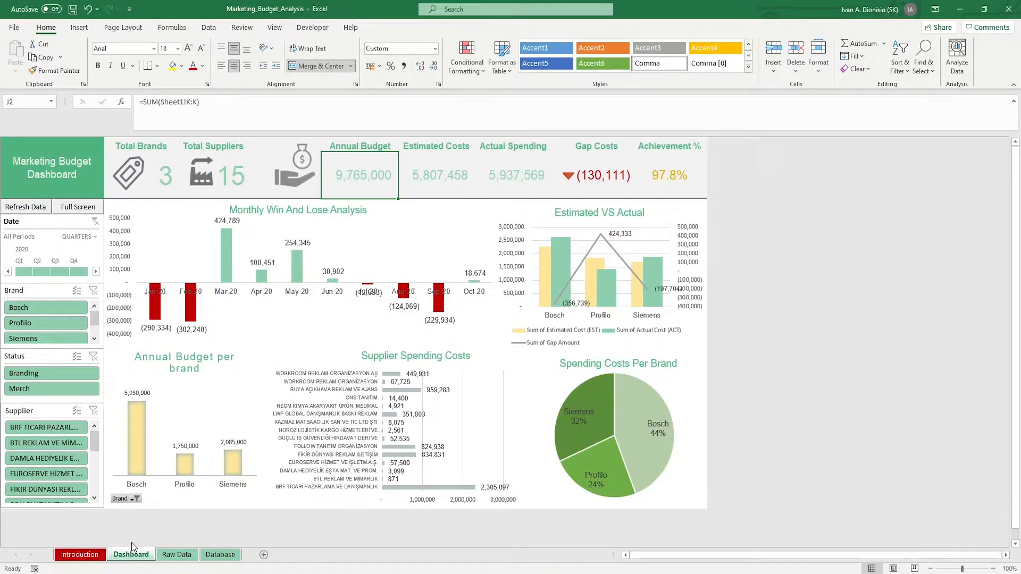
{"action": "mouse_move", "coordinate": [154, 187]}
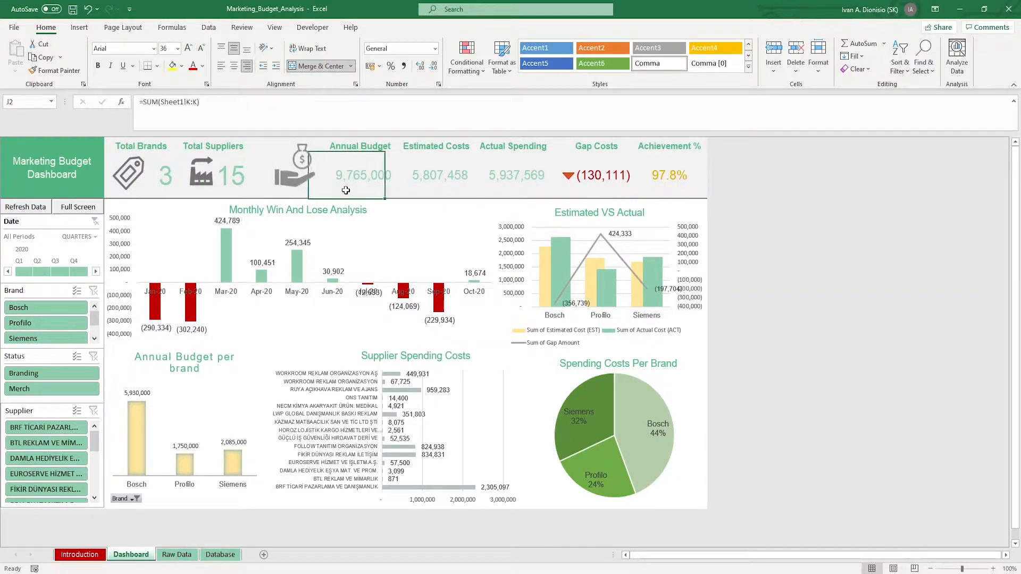
{"action": "left_click", "coordinate": [435, 174]}
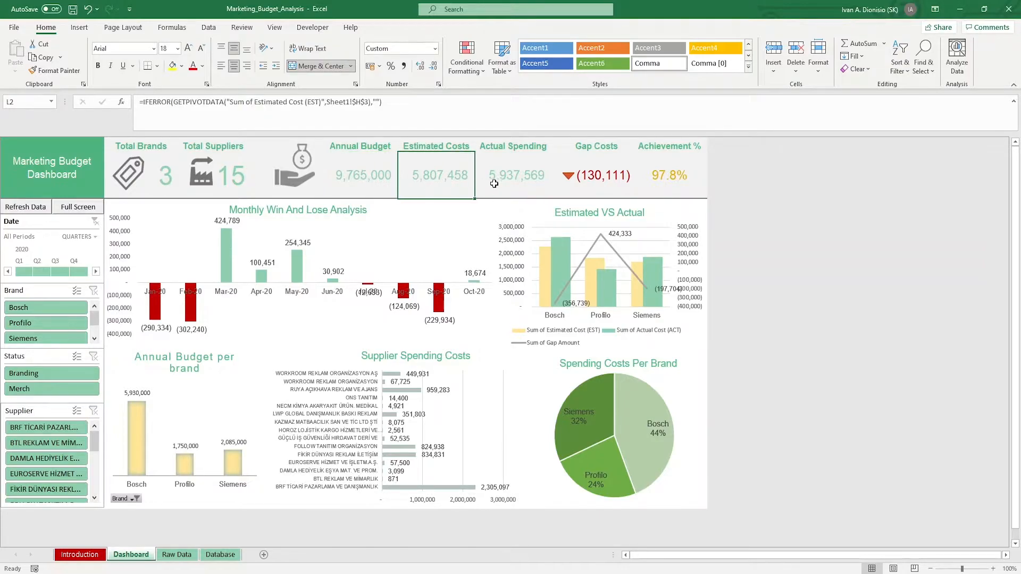
{"action": "left_click", "coordinate": [513, 175]}
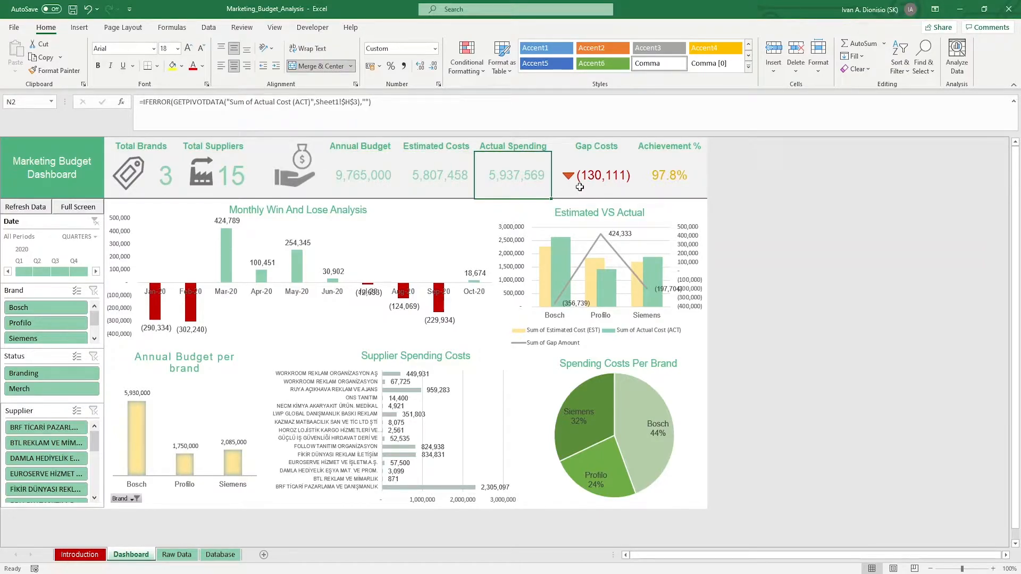
{"action": "left_click", "coordinate": [668, 174]}
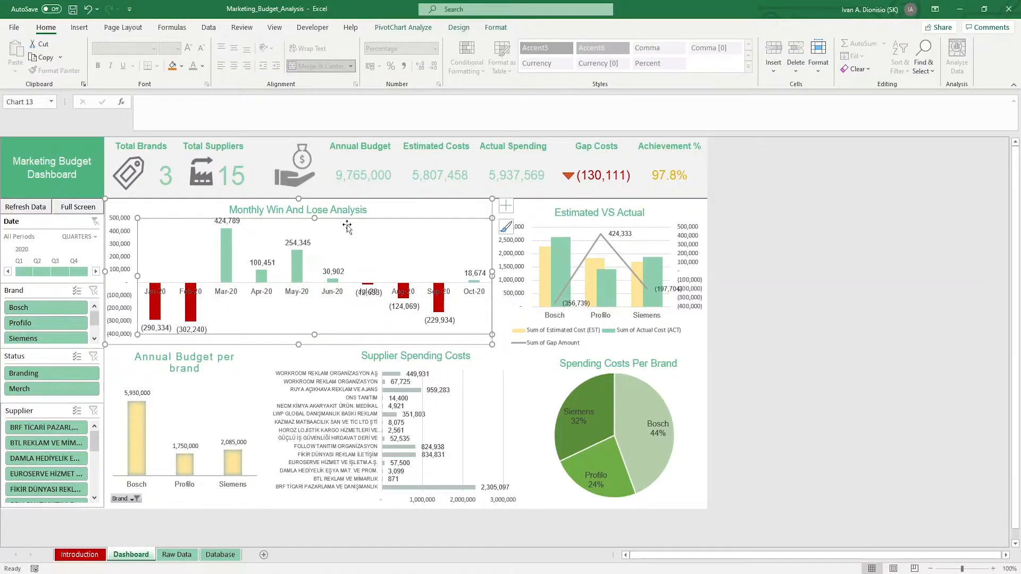
{"action": "mouse_move", "coordinate": [347, 227]}
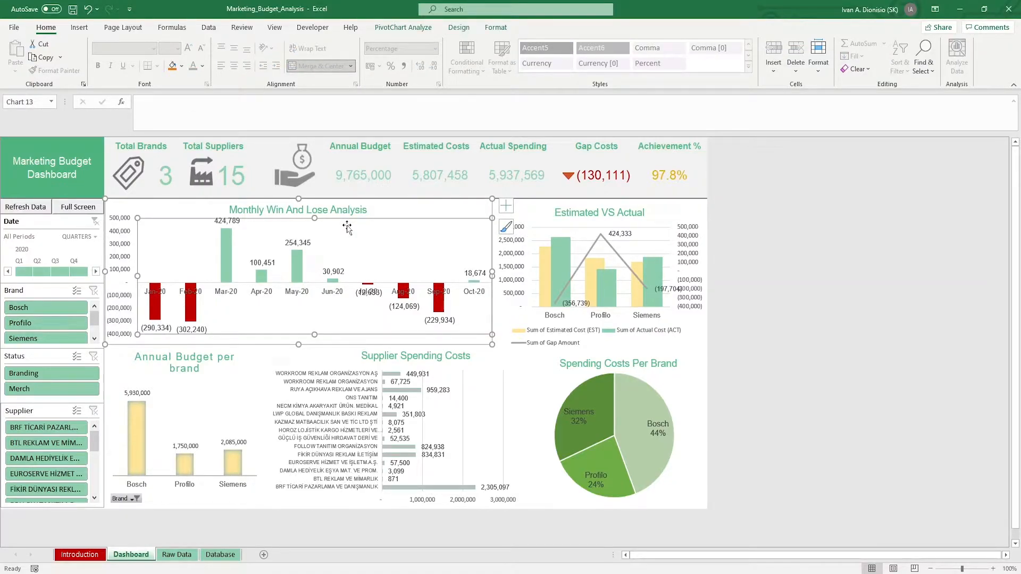
{"action": "mouse_move", "coordinate": [581, 220]}
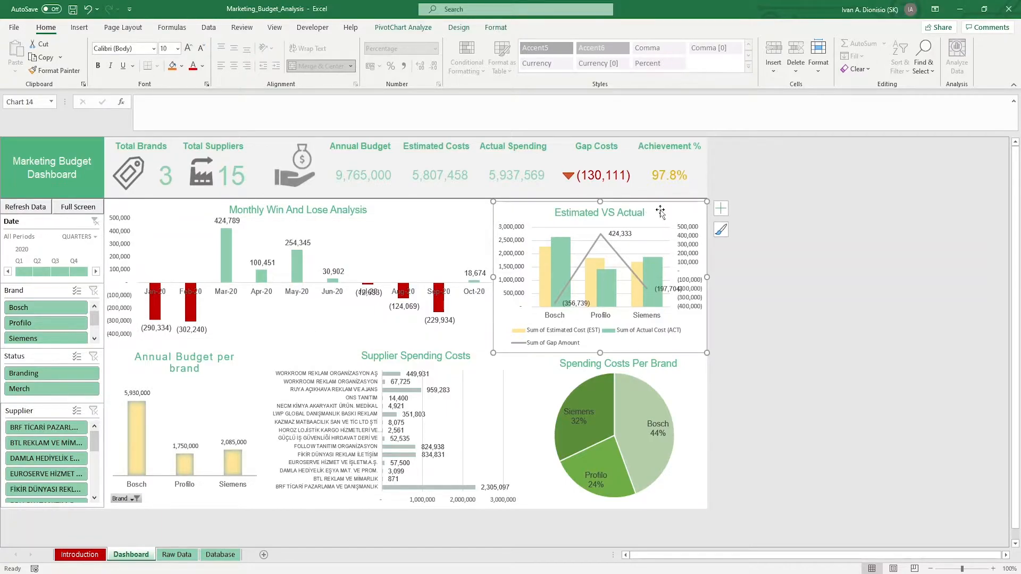
{"action": "mouse_move", "coordinate": [656, 245]}
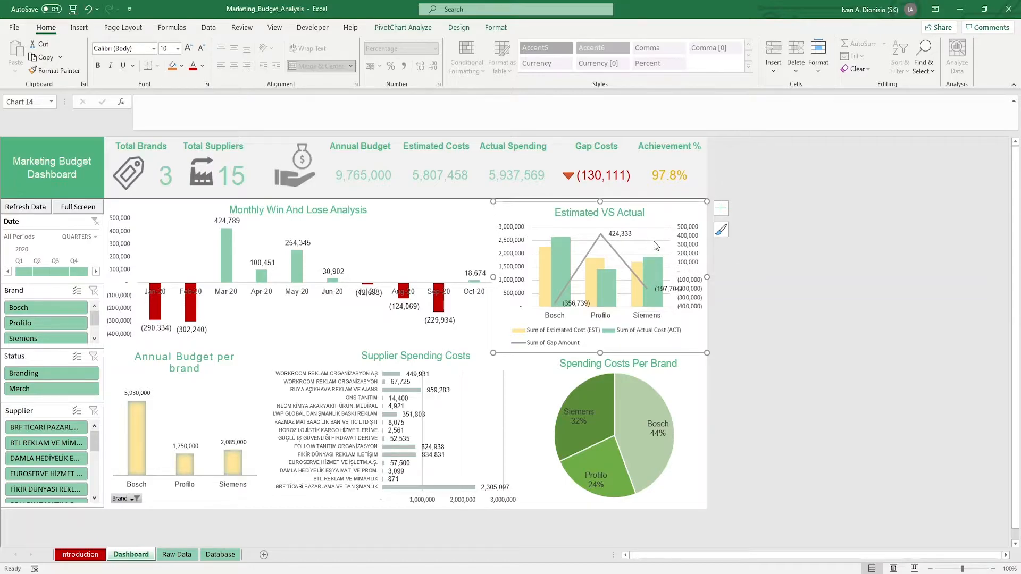
{"action": "mouse_move", "coordinate": [658, 224]}
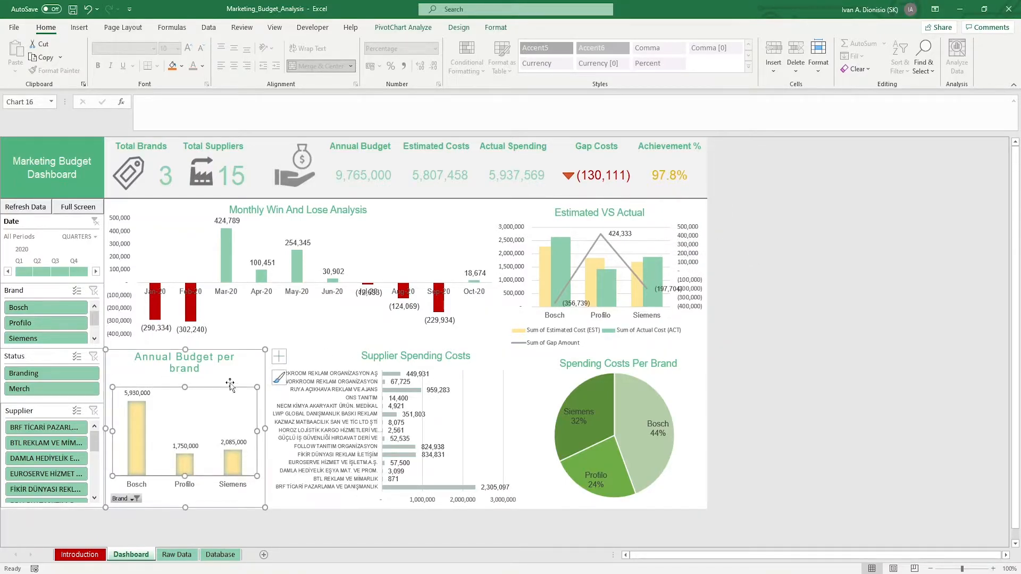
{"action": "left_click", "coordinate": [338, 354]}
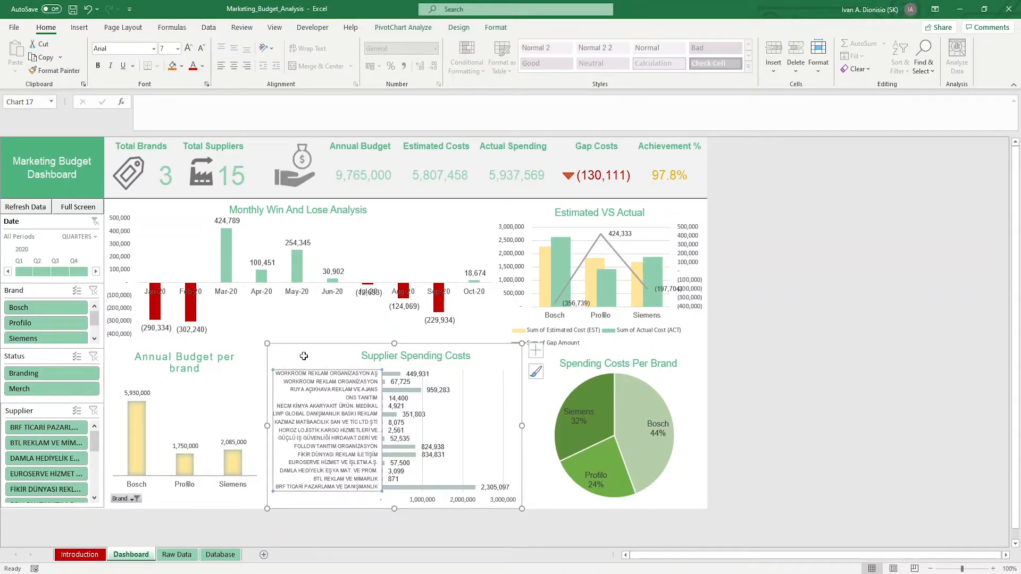
{"action": "mouse_move", "coordinate": [225, 481]}
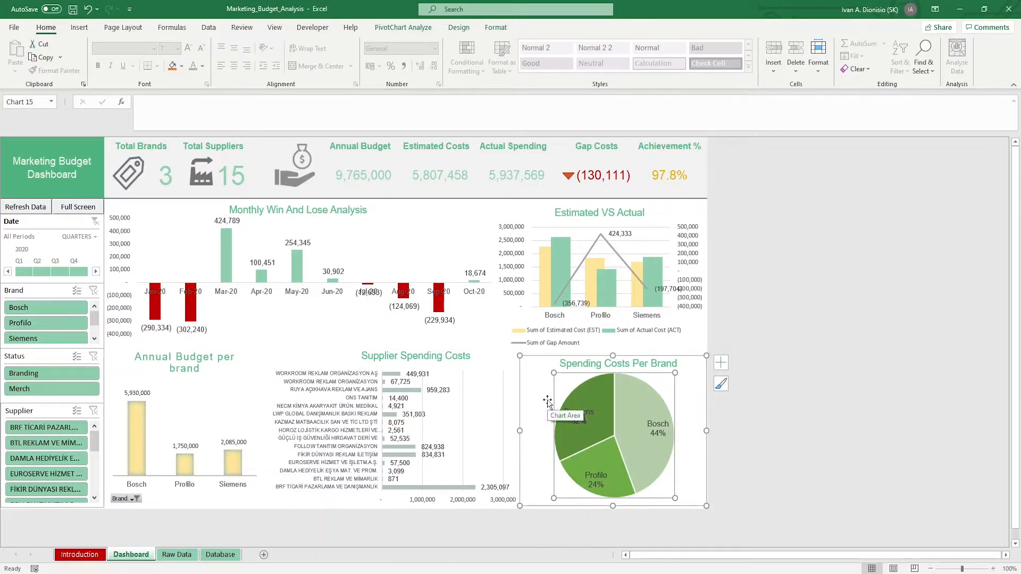
{"action": "mouse_move", "coordinate": [530, 380]}
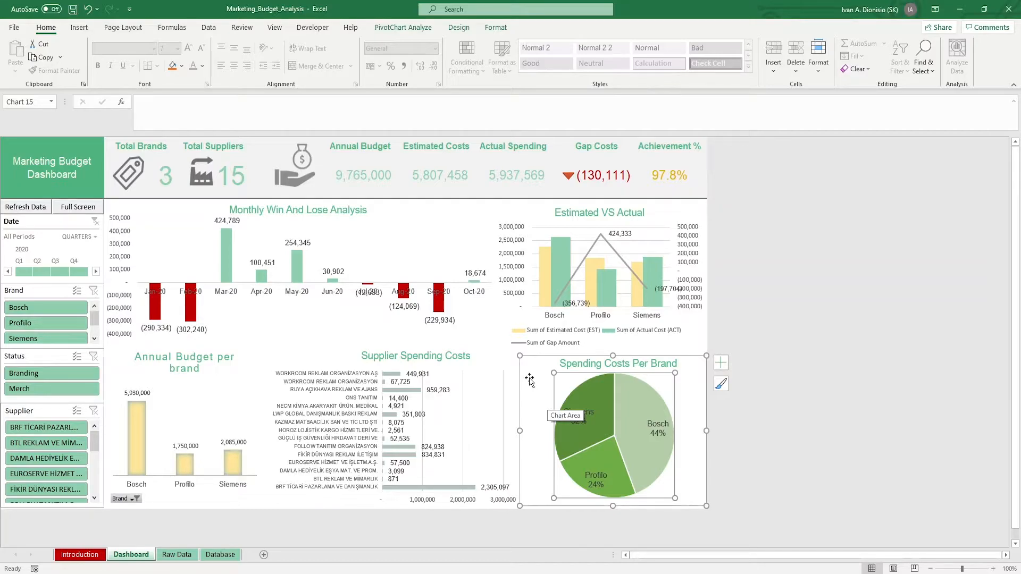
{"action": "mouse_move", "coordinate": [32, 258]}
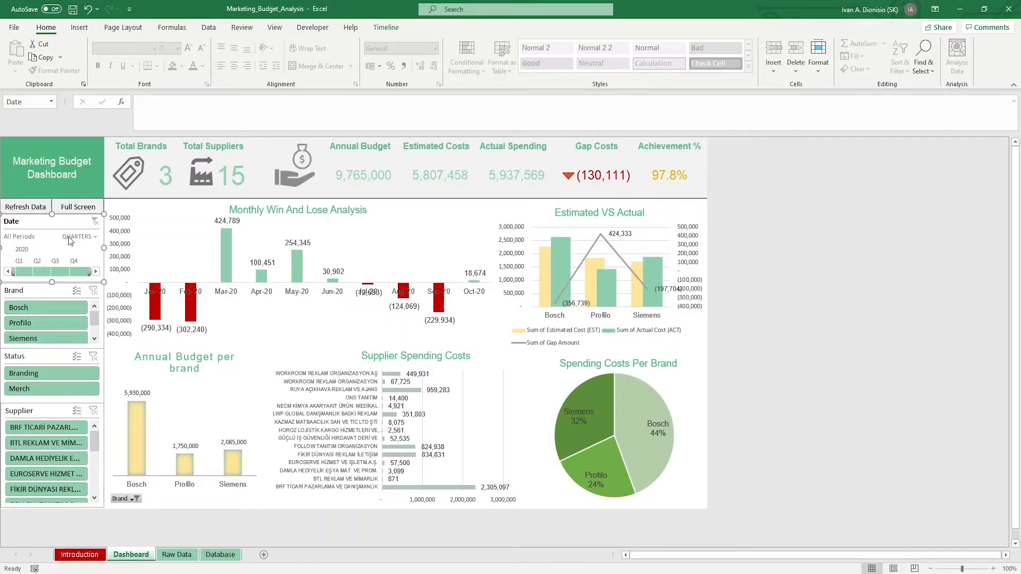
Set the Date timeline's time level to MONTHS.
{"action": "left_click", "coordinate": [79, 236]}
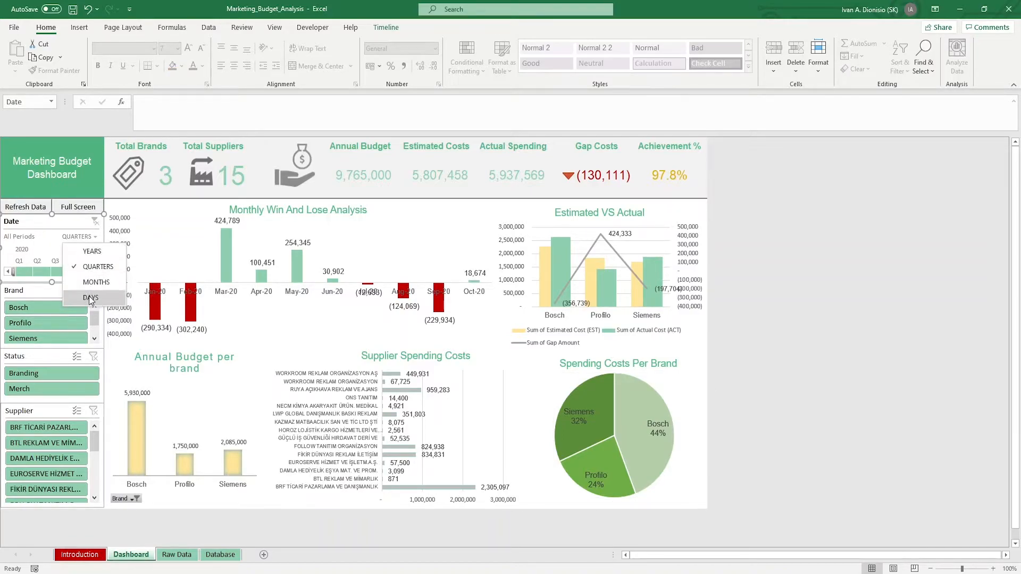
{"action": "left_click", "coordinate": [96, 282]}
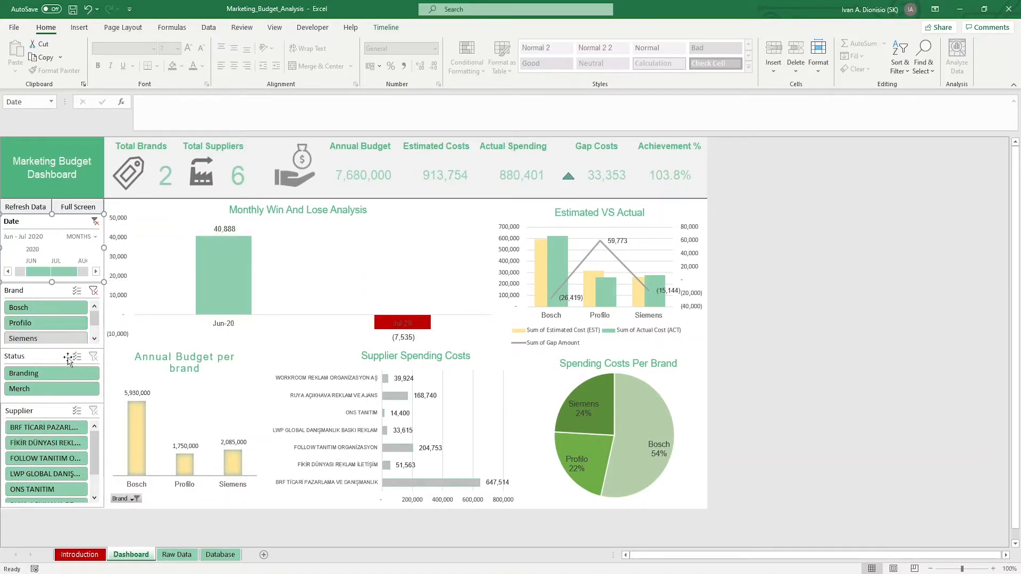
{"action": "mouse_move", "coordinate": [70, 347]}
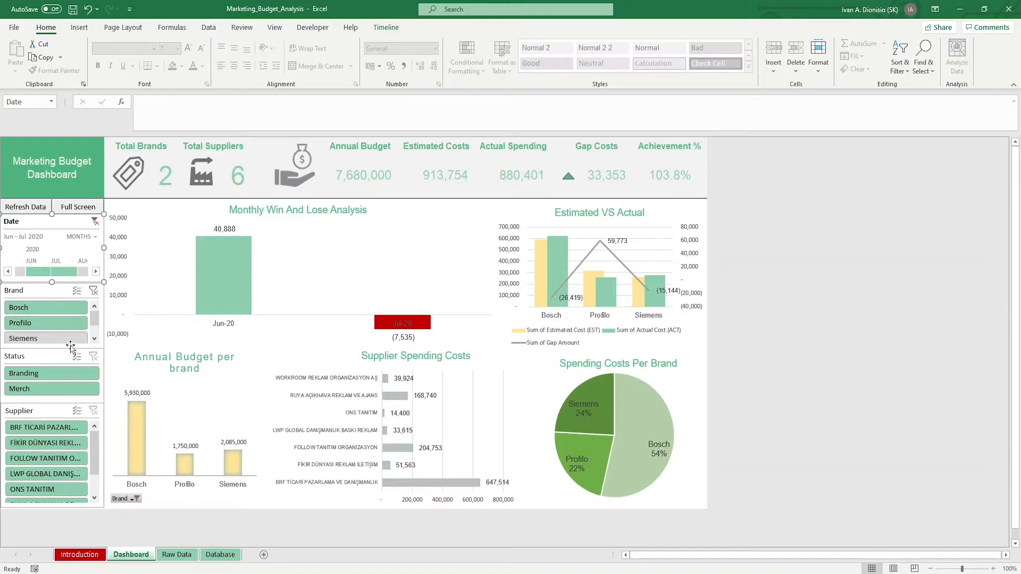
{"action": "mouse_move", "coordinate": [93, 290]}
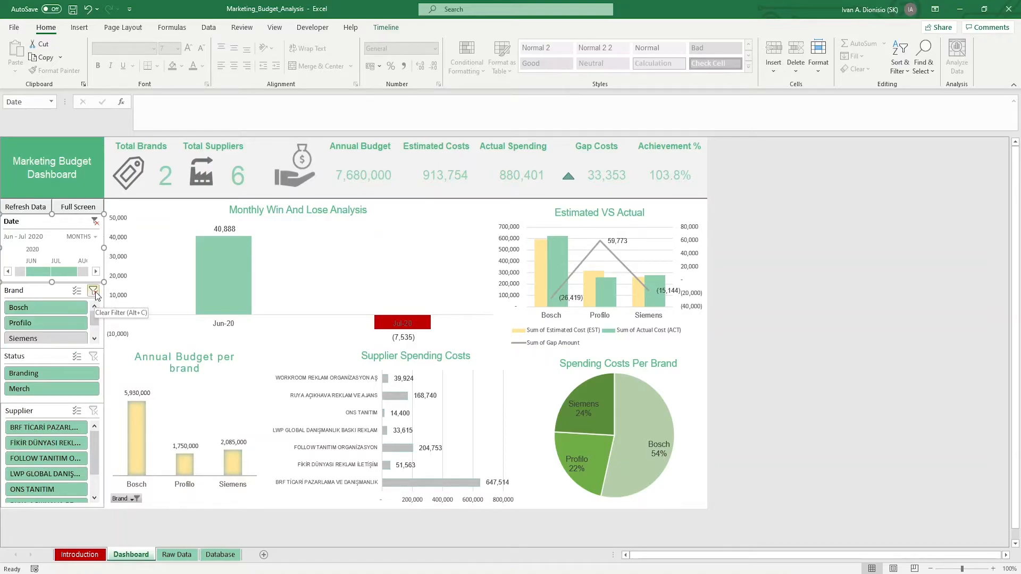
Clear the timeline date filter and refresh the dashboard data.
{"action": "left_click", "coordinate": [93, 291]}
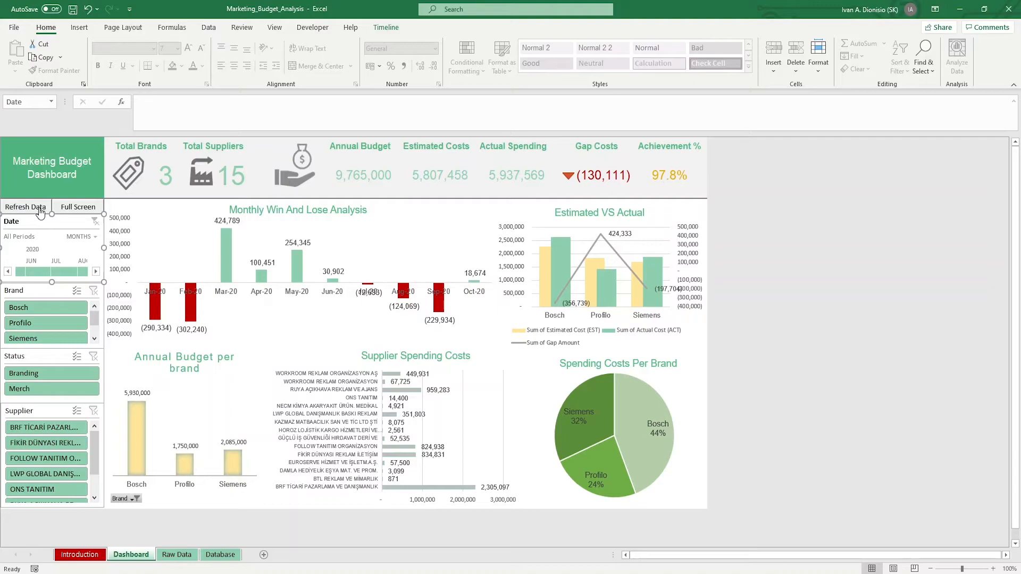
{"action": "left_click", "coordinate": [25, 207]}
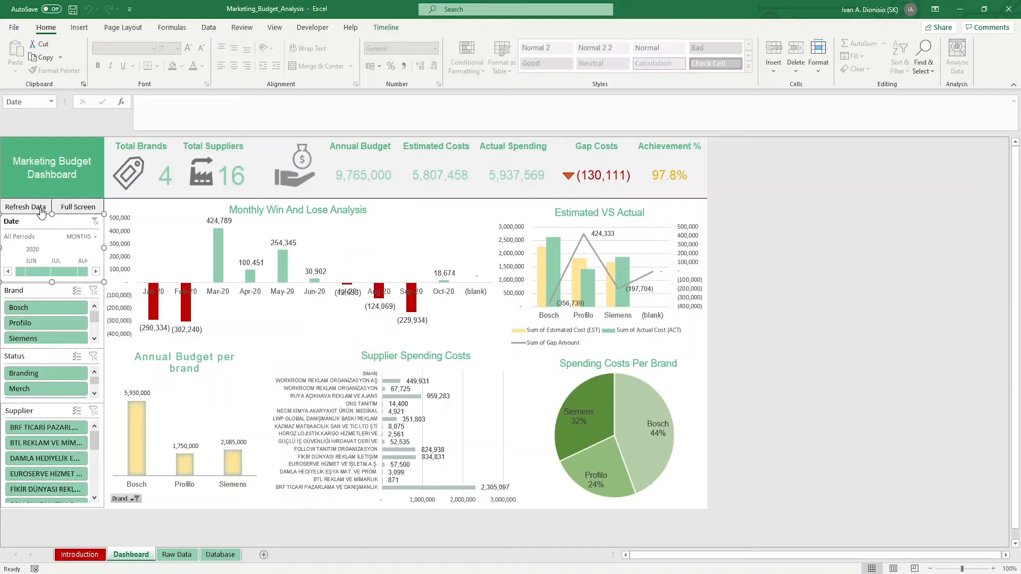
{"action": "mouse_move", "coordinate": [96, 213]}
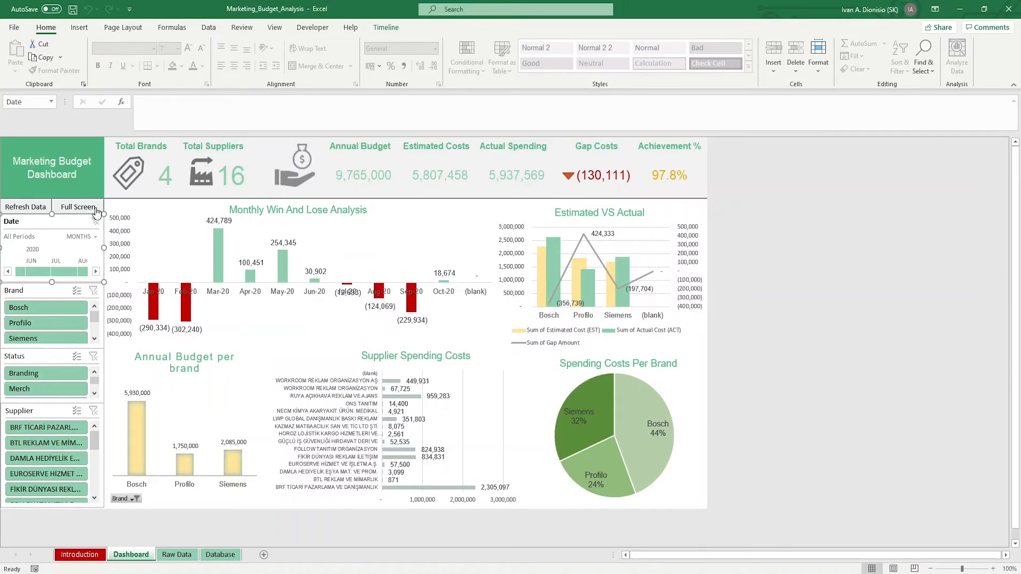
Switch the dashboard to full screen, hiding the ribbon and formula bar.
{"action": "left_click", "coordinate": [77, 207]}
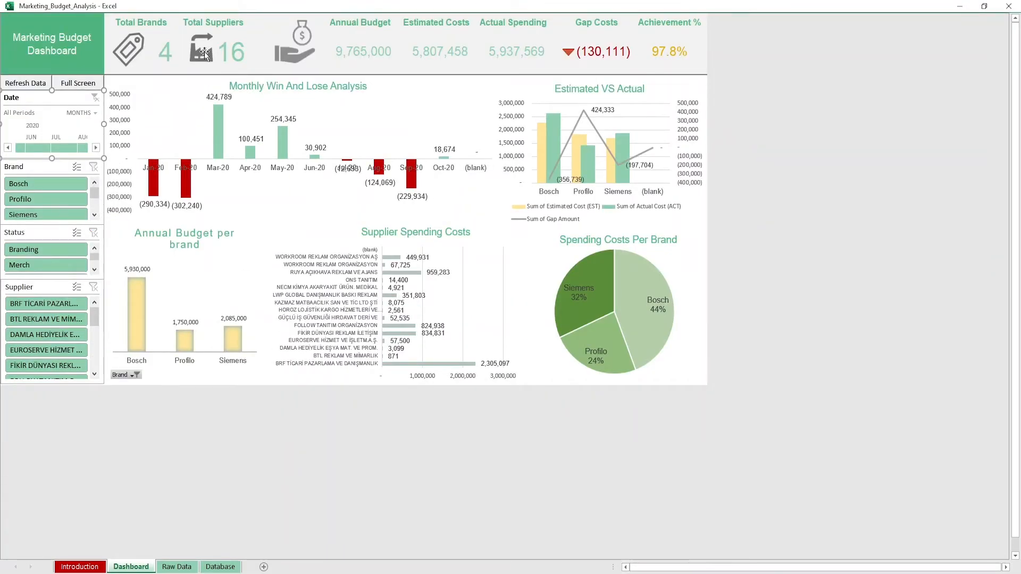
{"action": "mouse_move", "coordinate": [140, 42]}
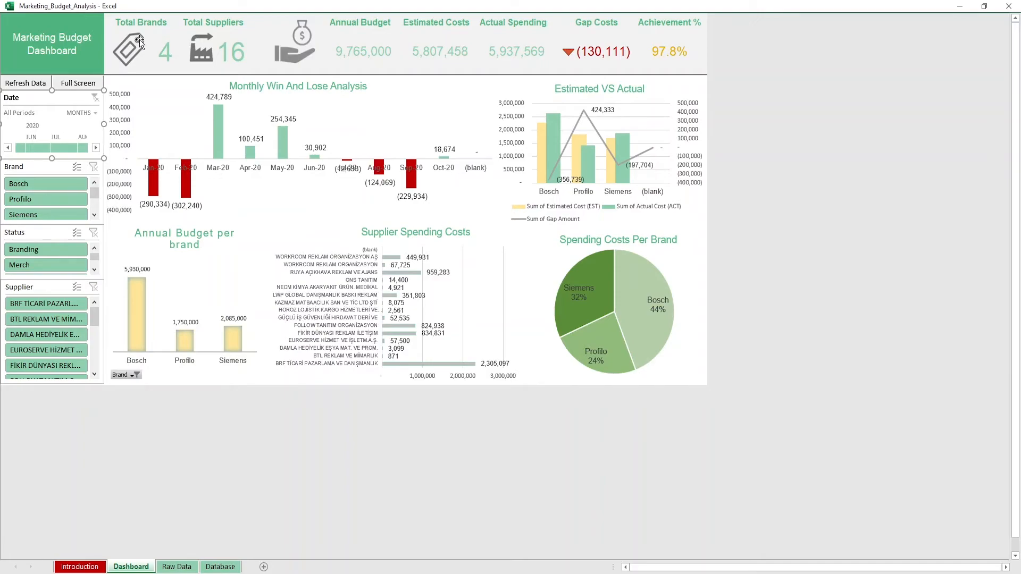